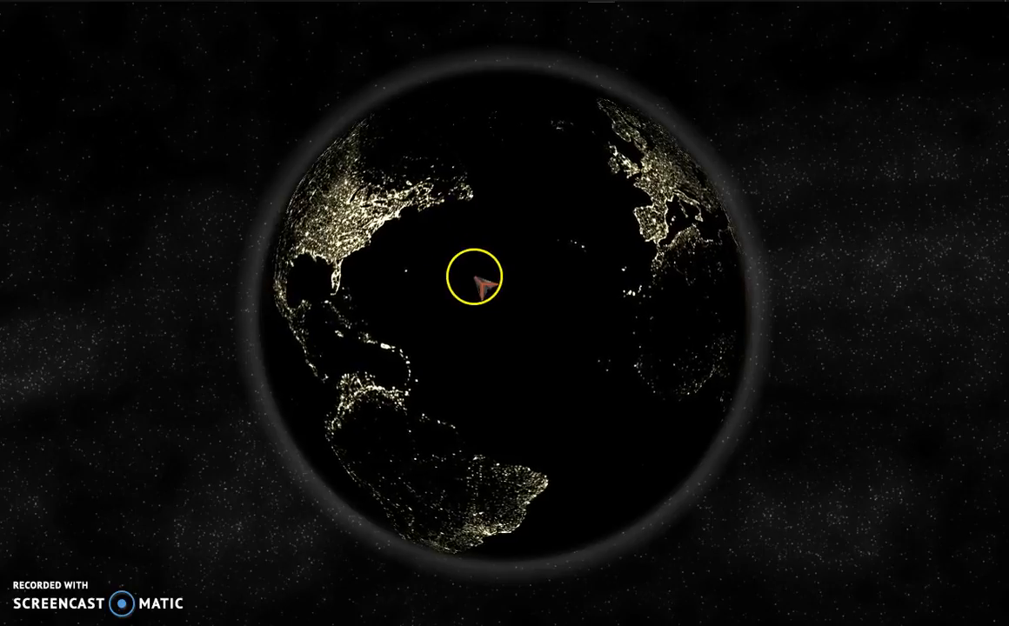
Step: Reveal the expanded taskbar of pinned and running program icons on the desktop
{"action": "left_click_drag", "start_coordinate": [473, 278], "coordinate": [612, 269]}
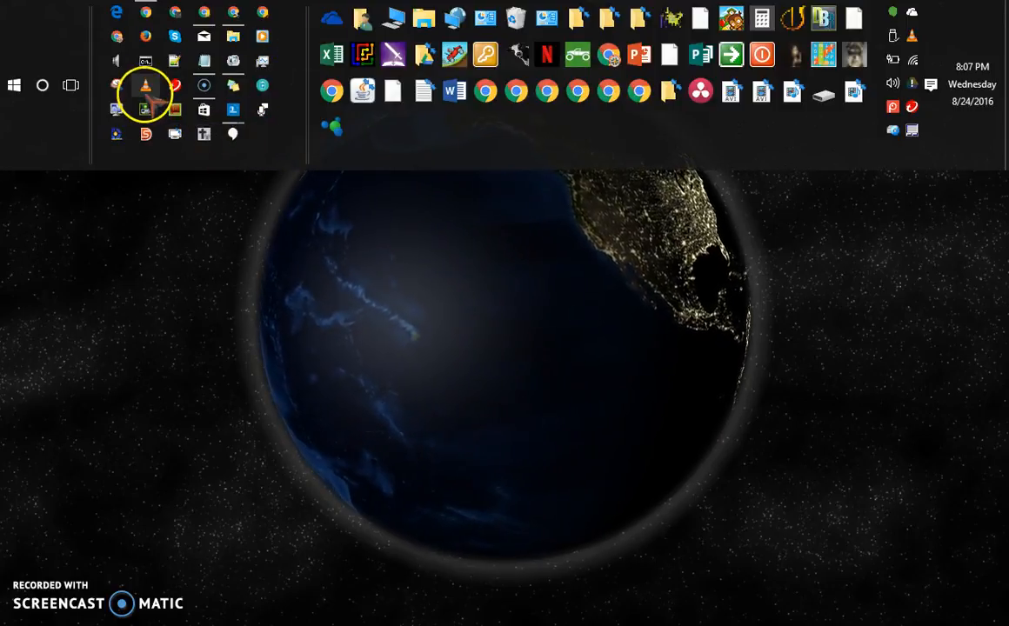
{"action": "mouse_move", "coordinate": [278, 148]}
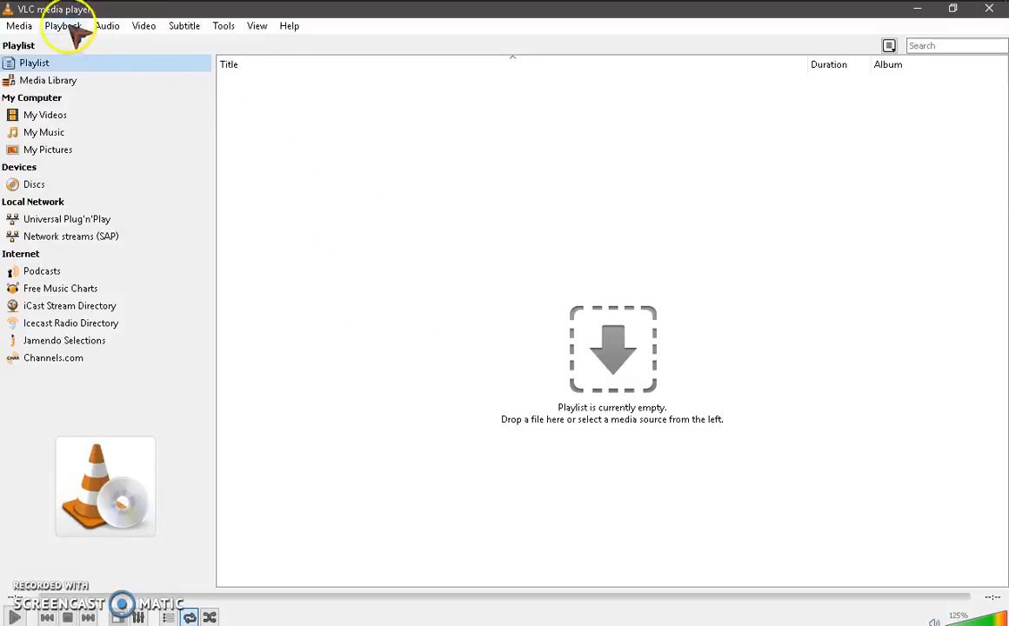
{"action": "mouse_move", "coordinate": [435, 108]}
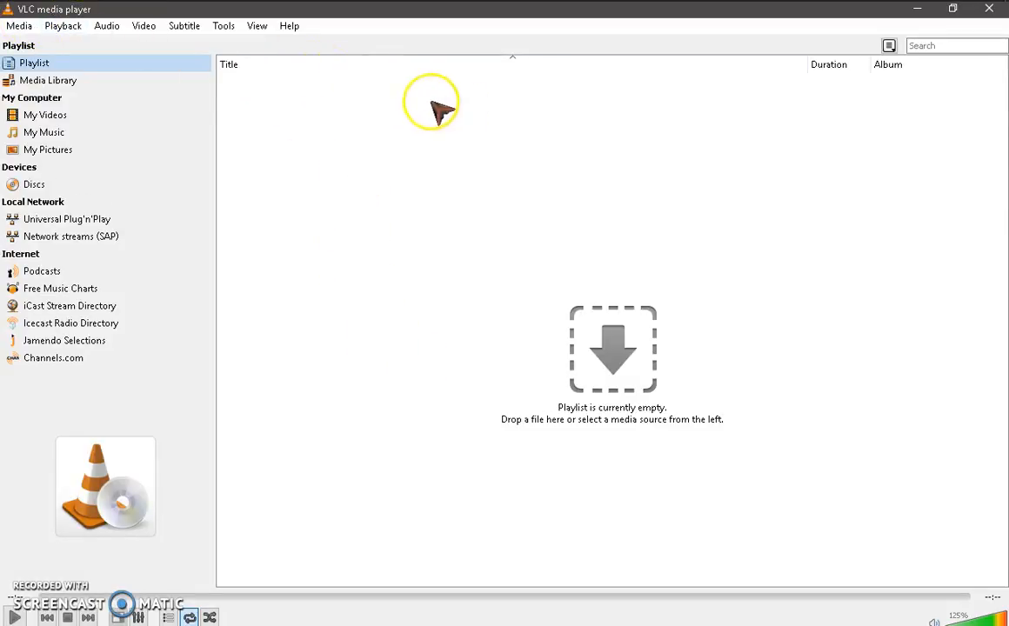
{"action": "mouse_move", "coordinate": [711, 113]}
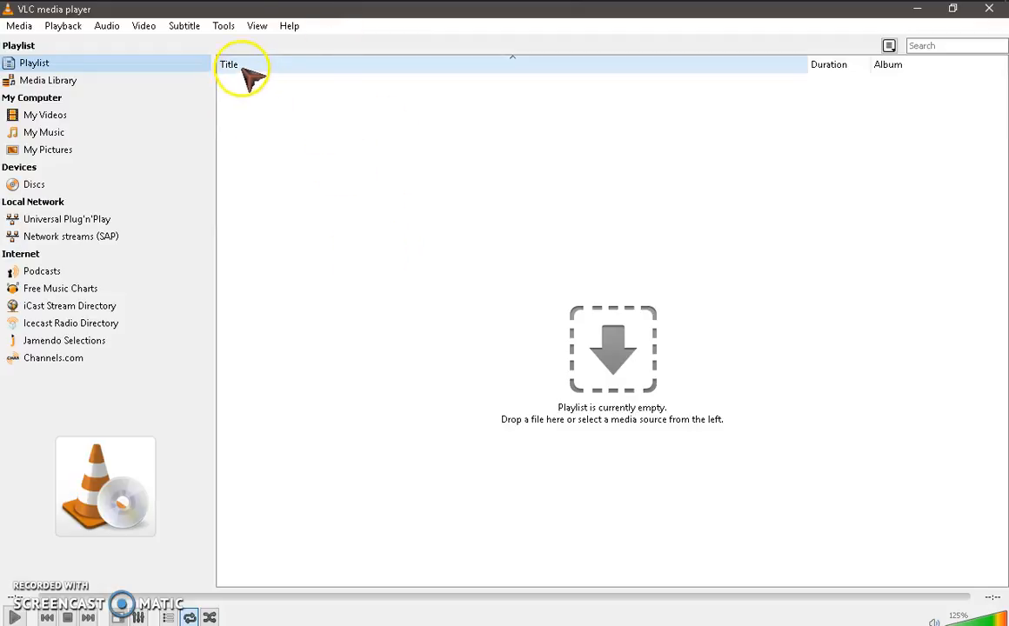
{"action": "mouse_move", "coordinate": [557, 70]}
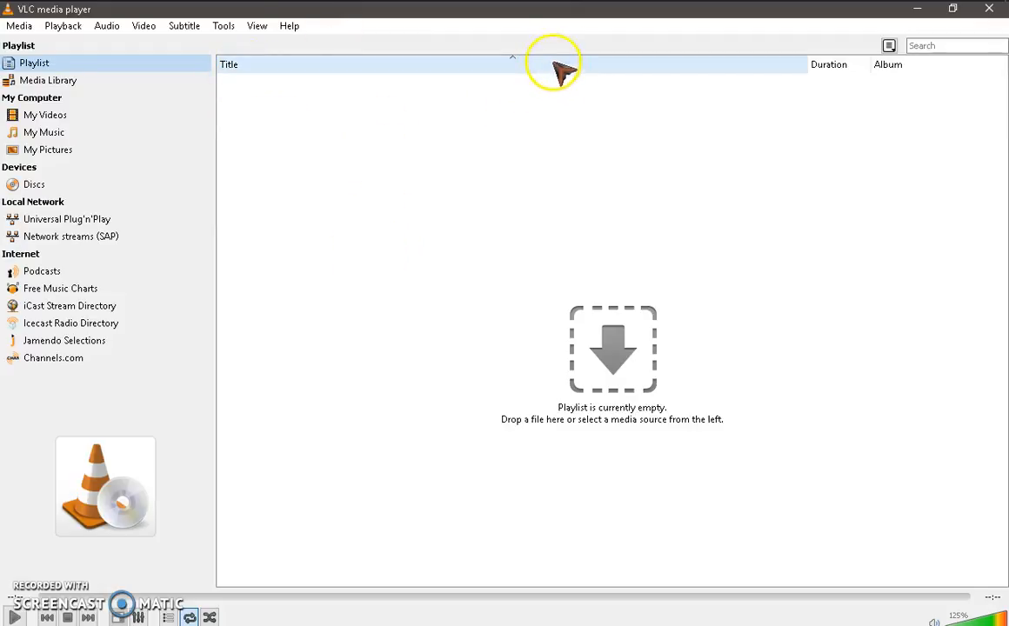
{"action": "mouse_move", "coordinate": [670, 170]}
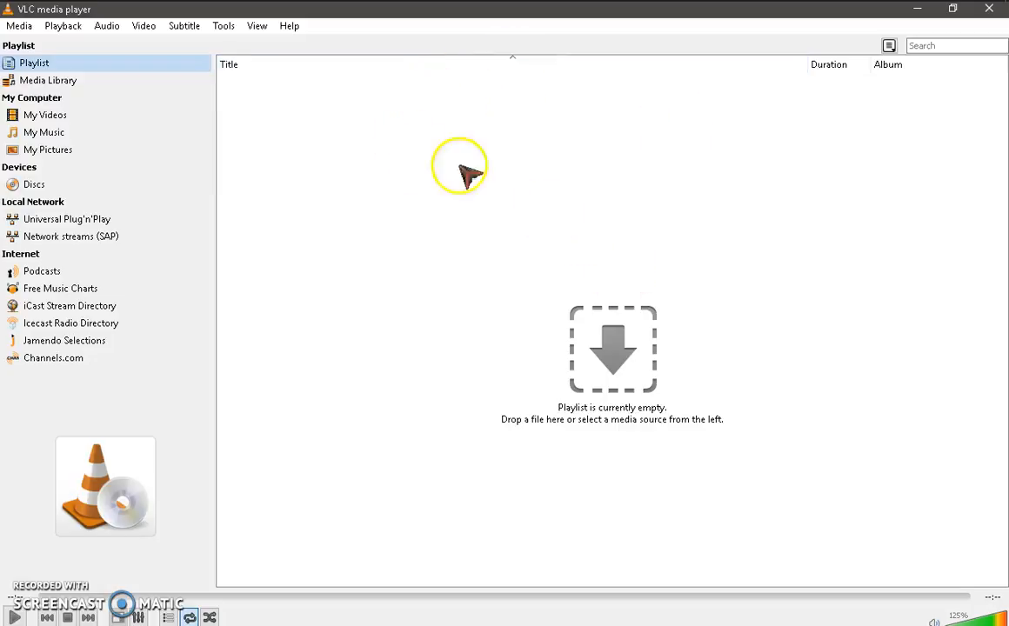
{"action": "mouse_move", "coordinate": [199, 383]}
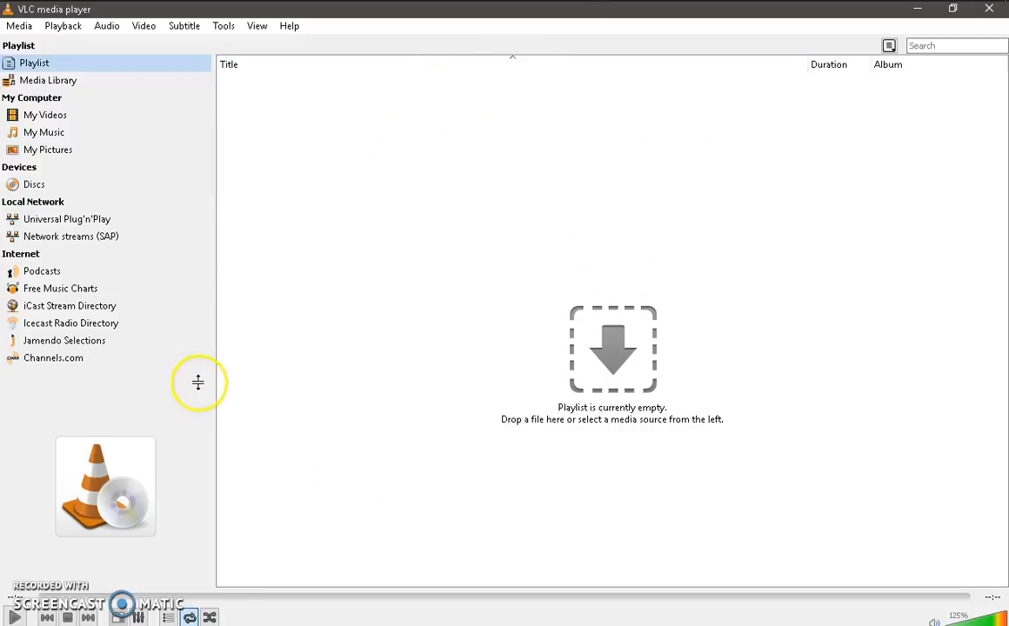
{"action": "mouse_move", "coordinate": [658, 163]}
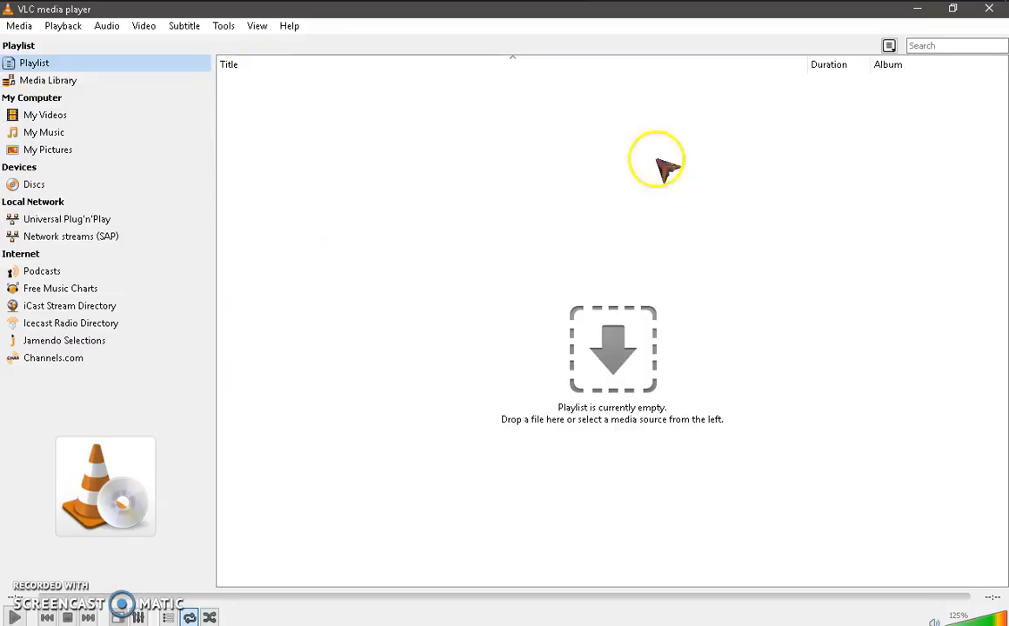
{"action": "mouse_move", "coordinate": [600, 327]}
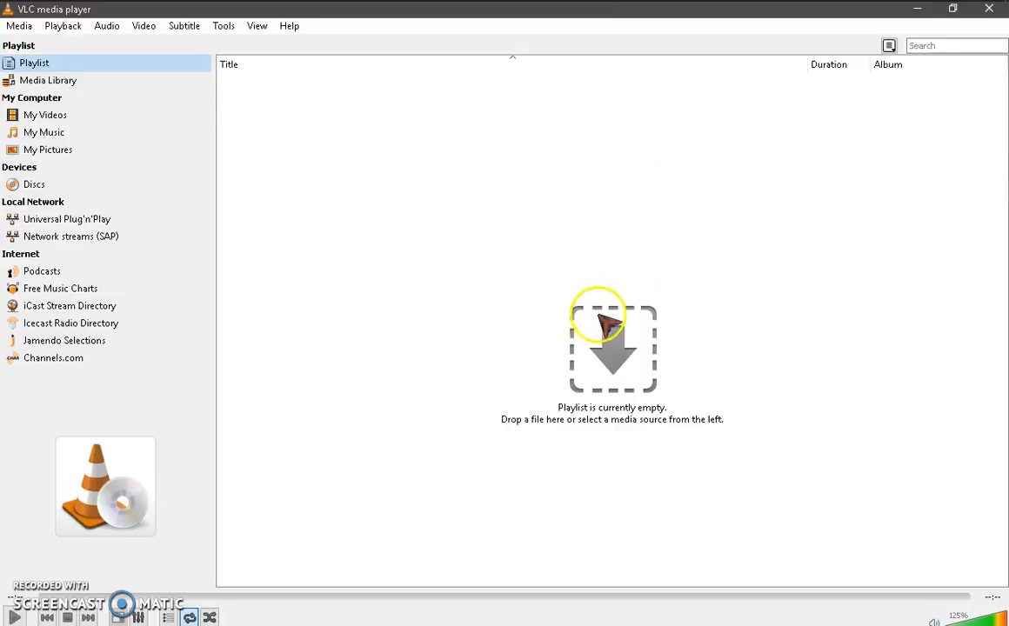
{"action": "mouse_move", "coordinate": [739, 352]}
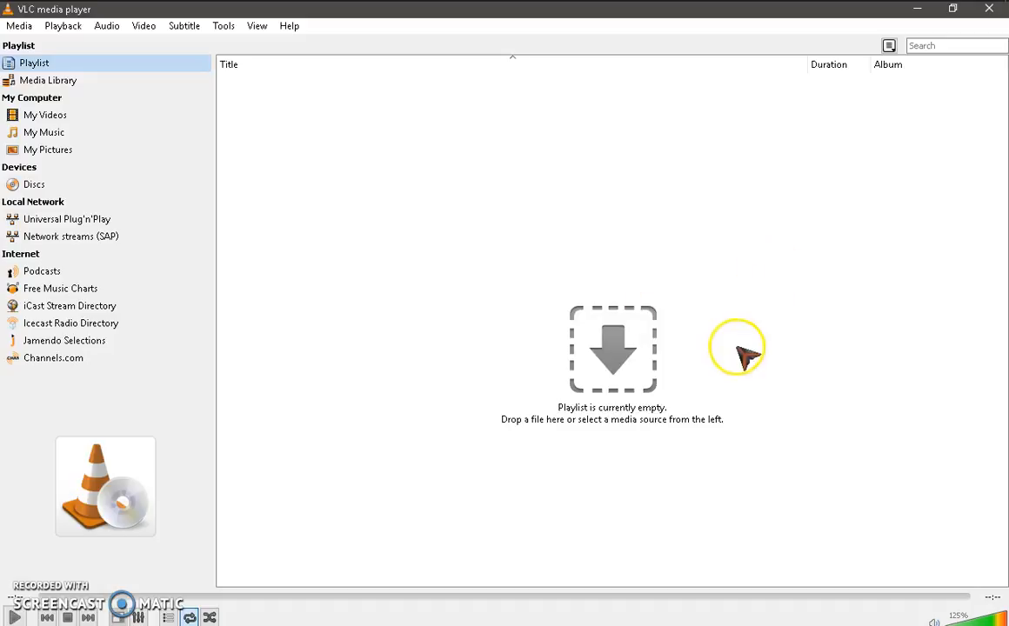
{"action": "mouse_move", "coordinate": [563, 99]}
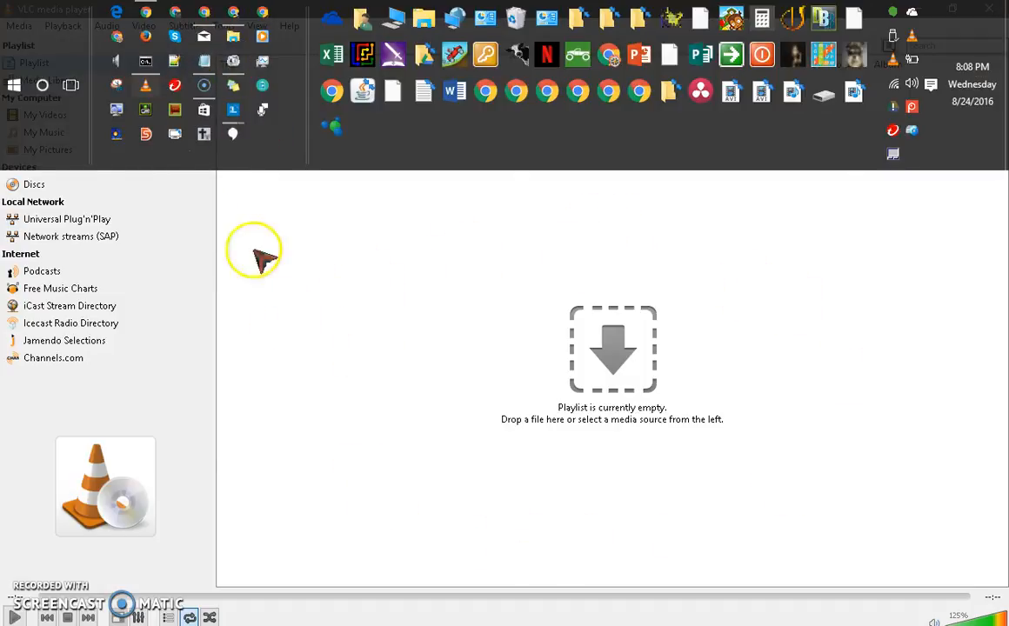
{"action": "mouse_move", "coordinate": [535, 391]}
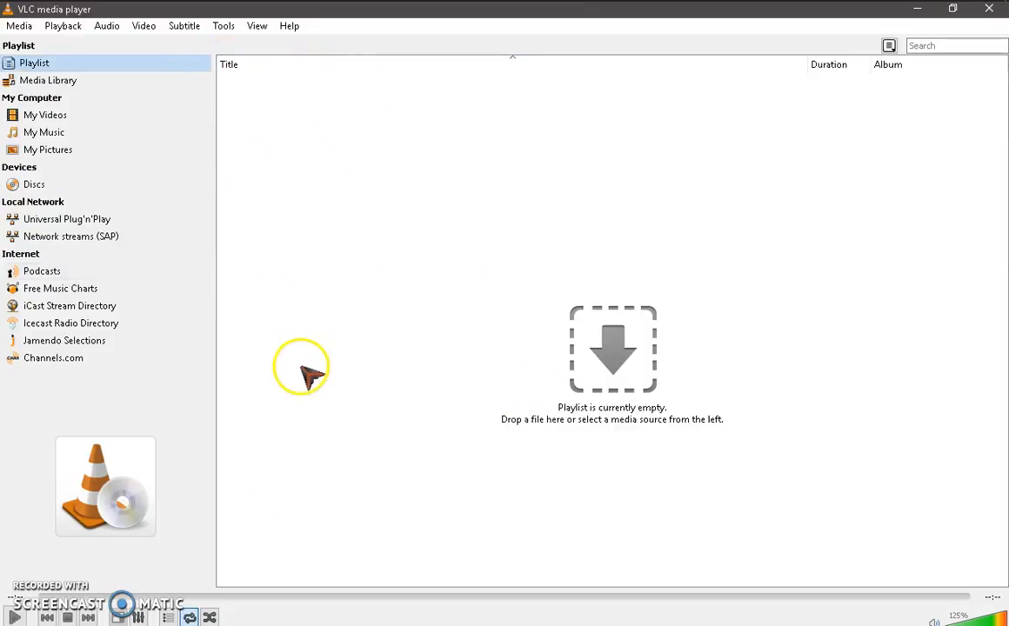
{"action": "mouse_move", "coordinate": [287, 264]}
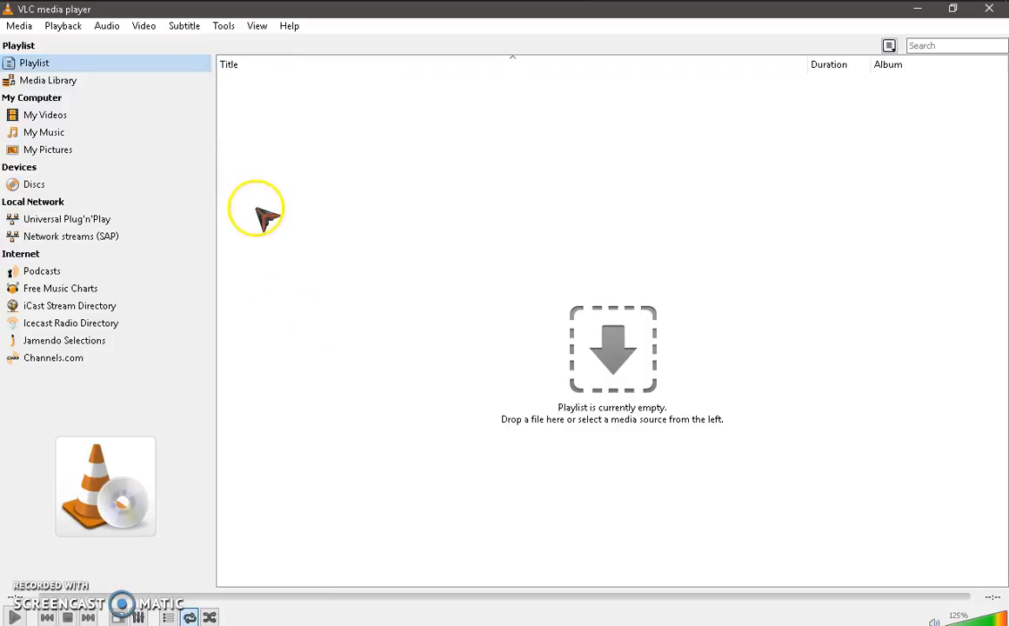
{"action": "mouse_move", "coordinate": [250, 254]}
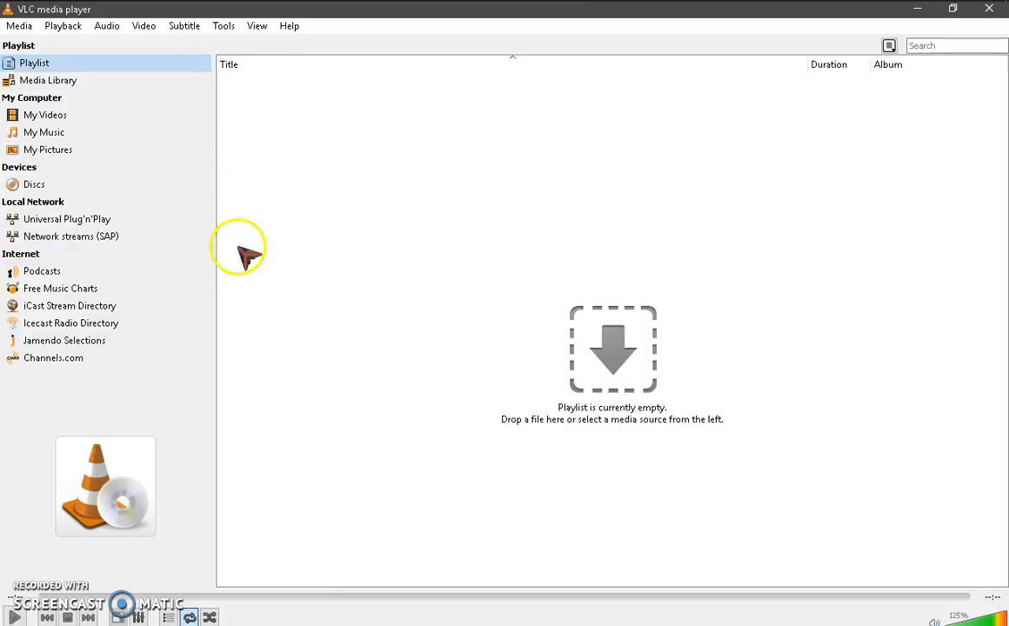
{"action": "mouse_move", "coordinate": [143, 38]}
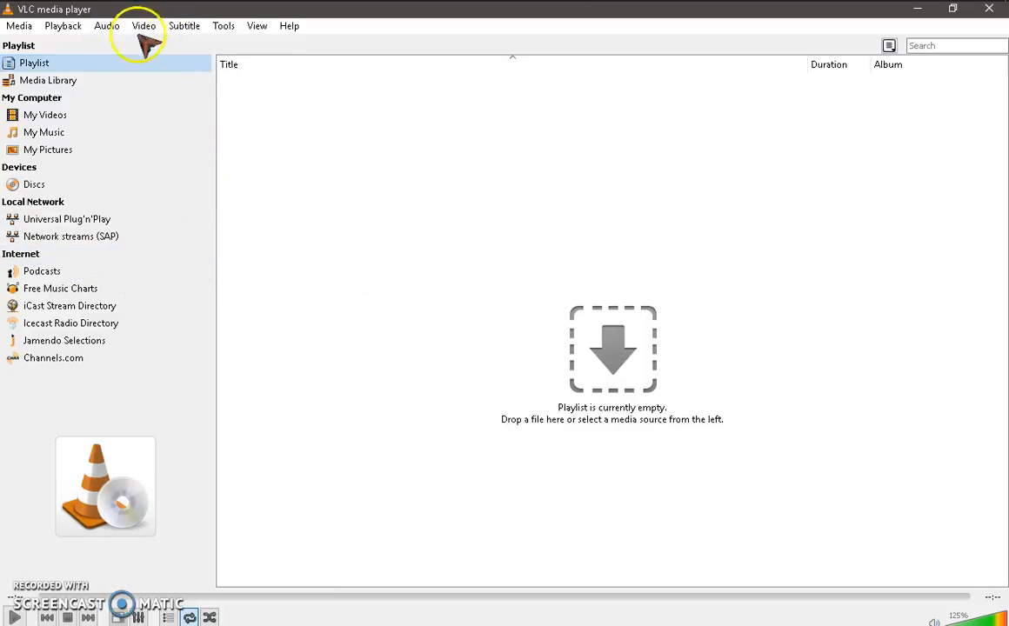
{"action": "left_click", "coordinate": [258, 26]}
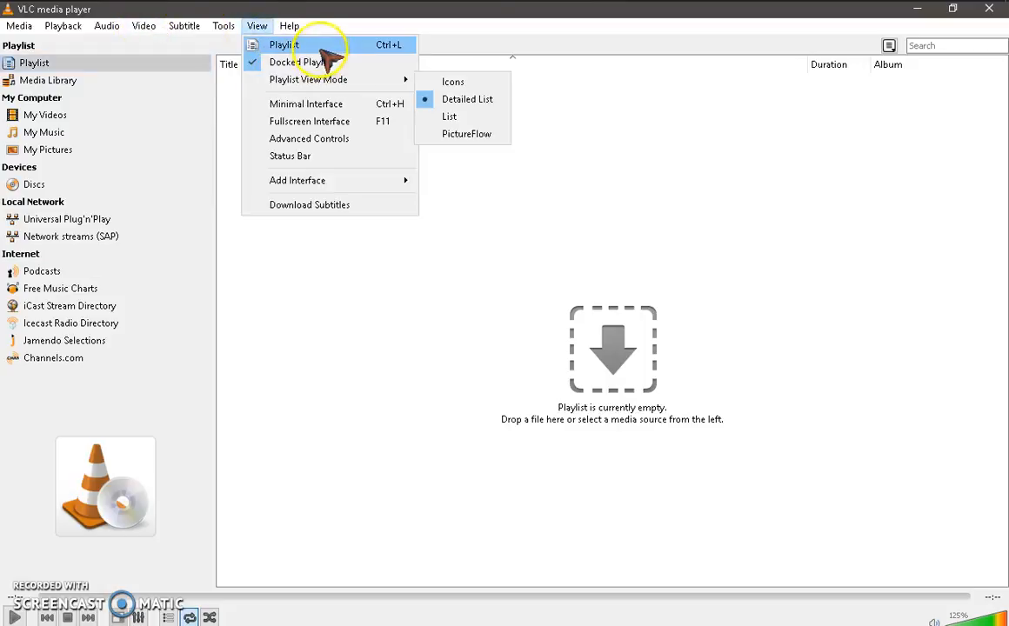
{"action": "left_click", "coordinate": [284, 45]}
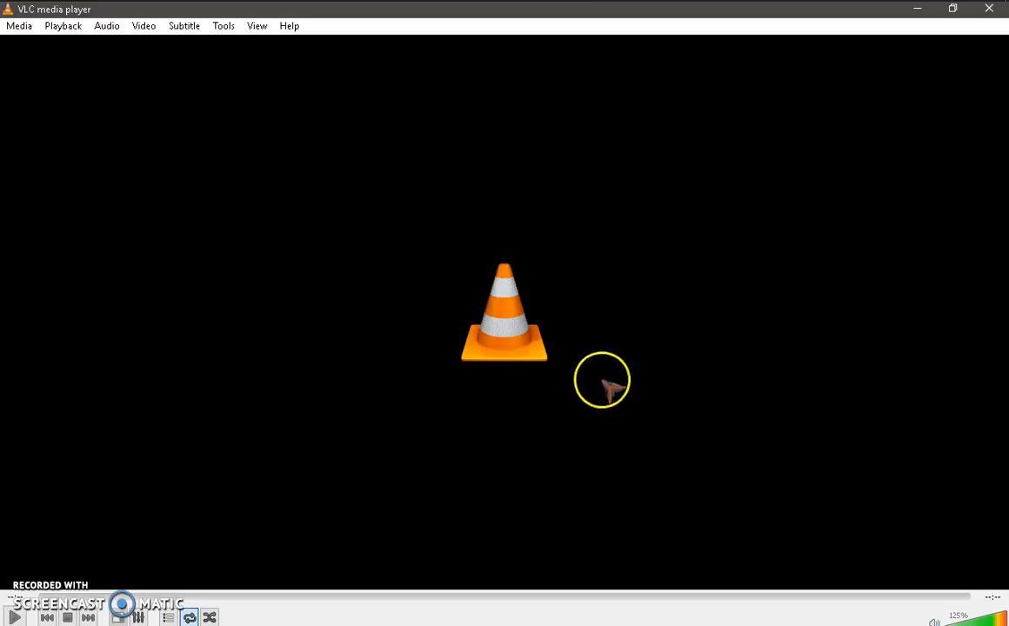
{"action": "mouse_move", "coordinate": [279, 391]}
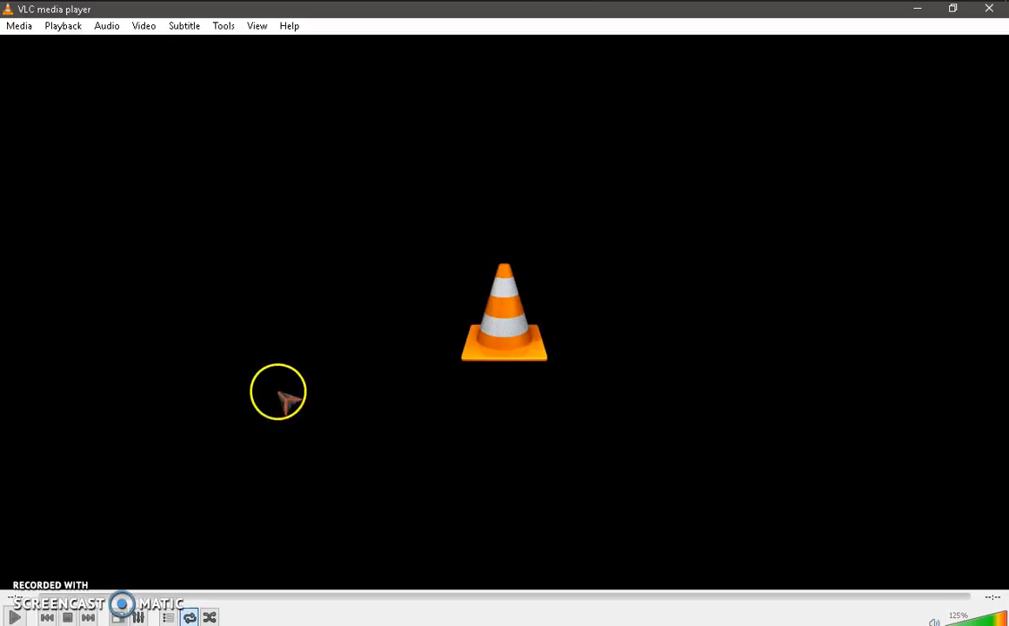
{"action": "left_click", "coordinate": [257, 26]}
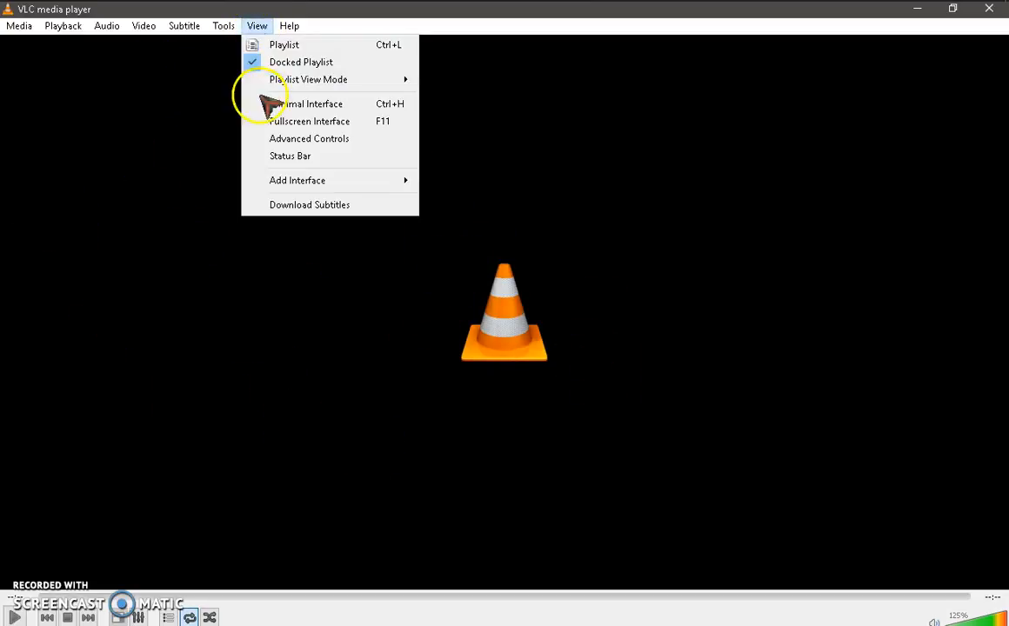
{"action": "left_click", "coordinate": [284, 45]}
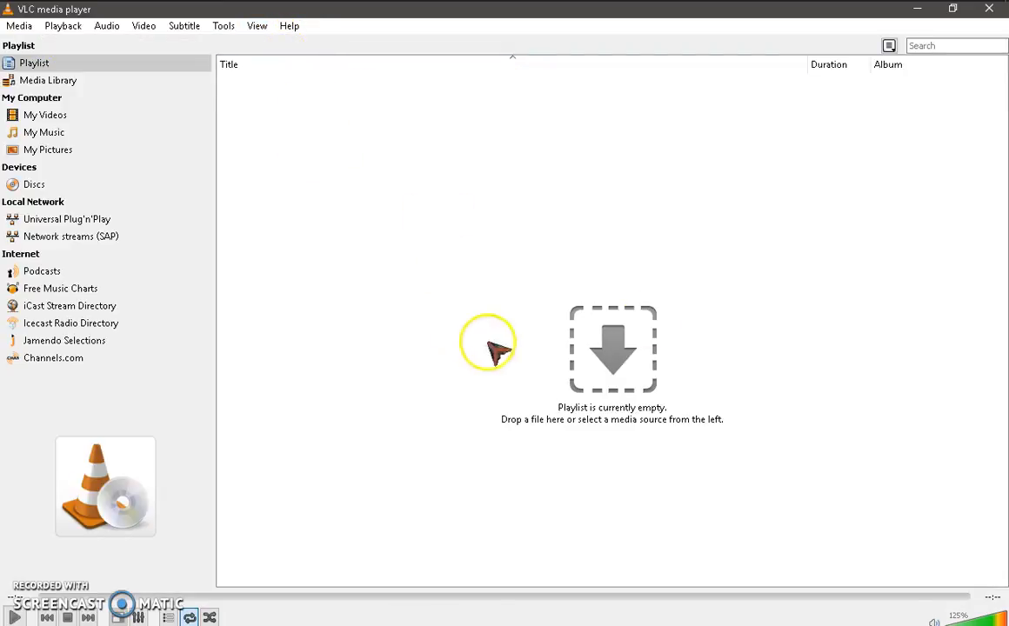
{"action": "mouse_move", "coordinate": [261, 43]}
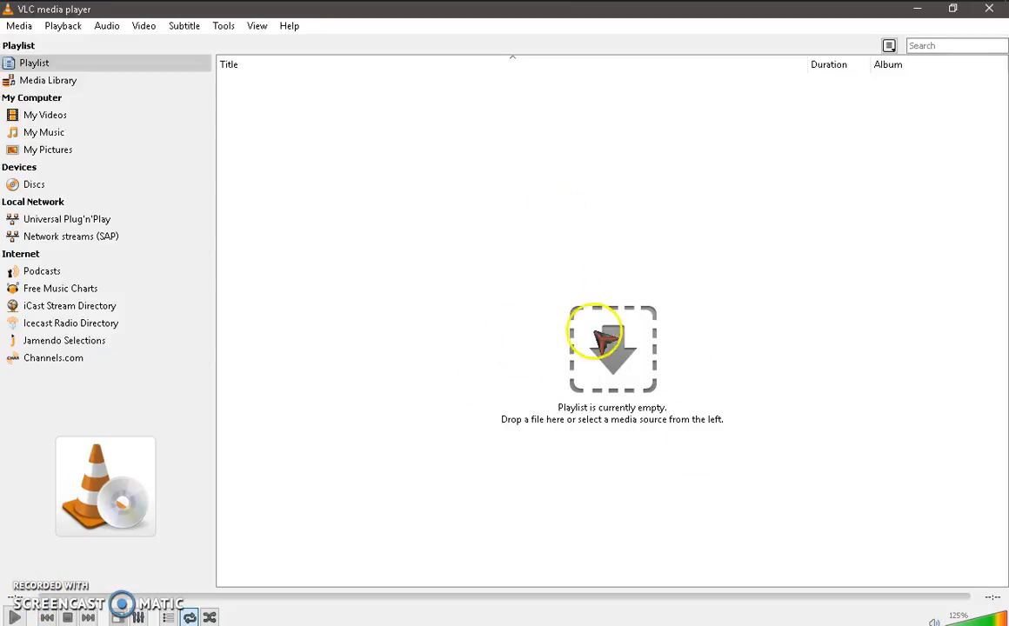
{"action": "mouse_move", "coordinate": [556, 27]}
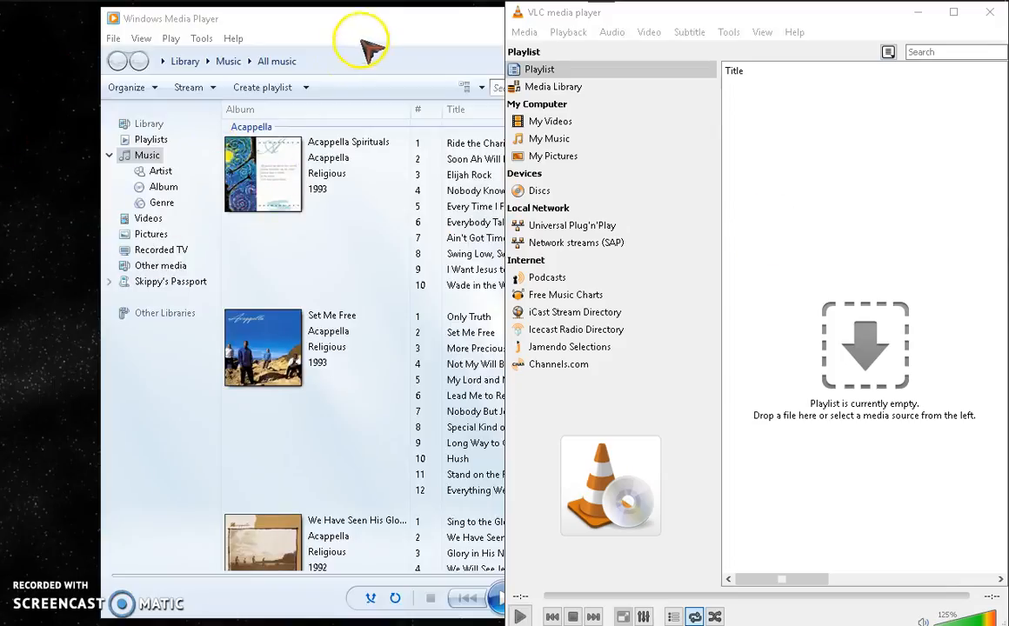
{"action": "mouse_move", "coordinate": [56, 571]}
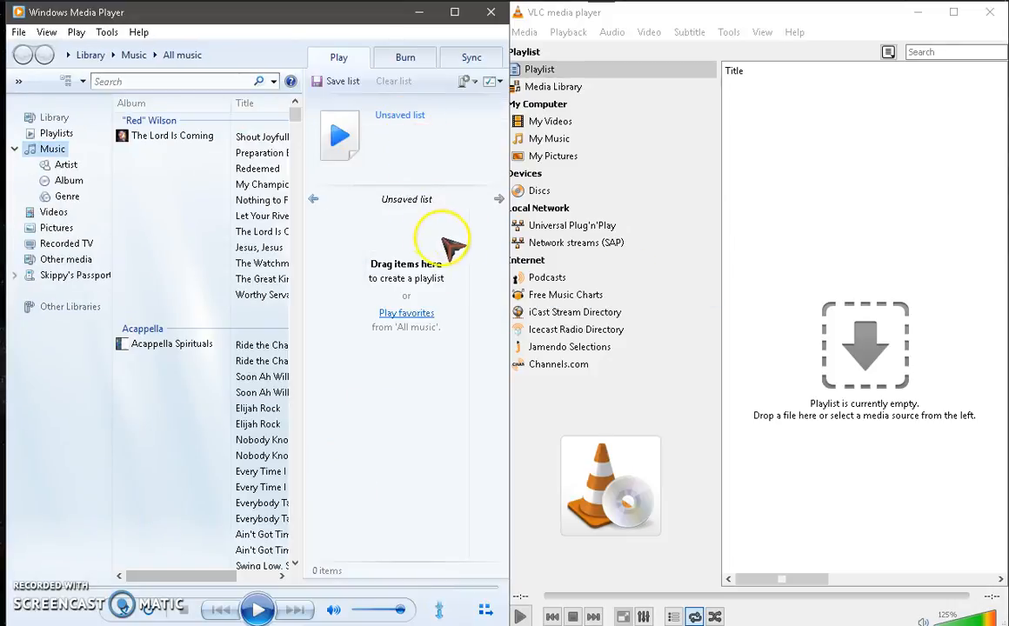
{"action": "mouse_move", "coordinate": [414, 404]}
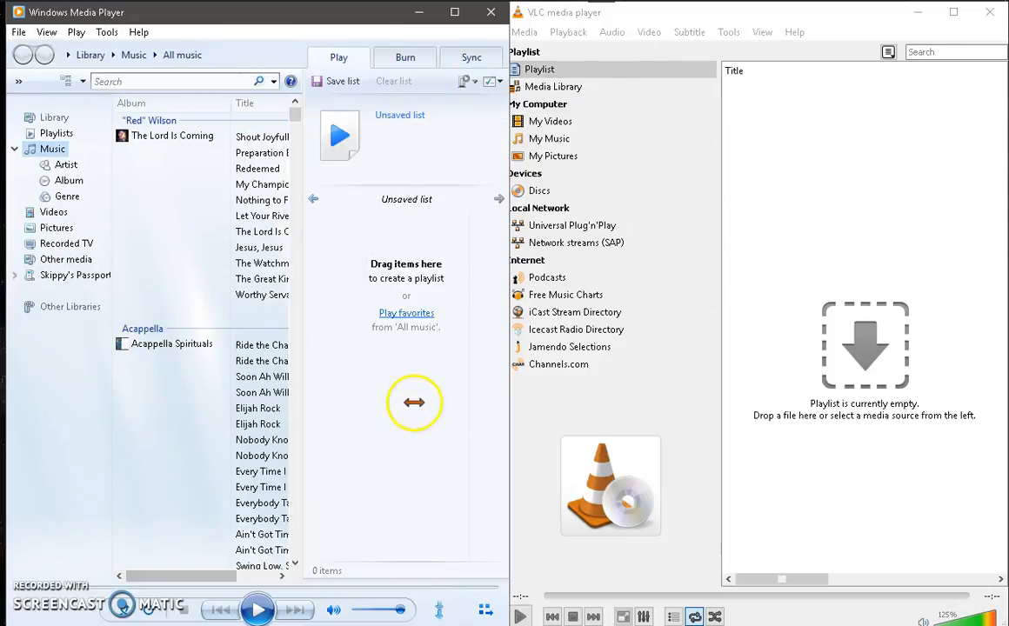
{"action": "mouse_move", "coordinate": [501, 531]}
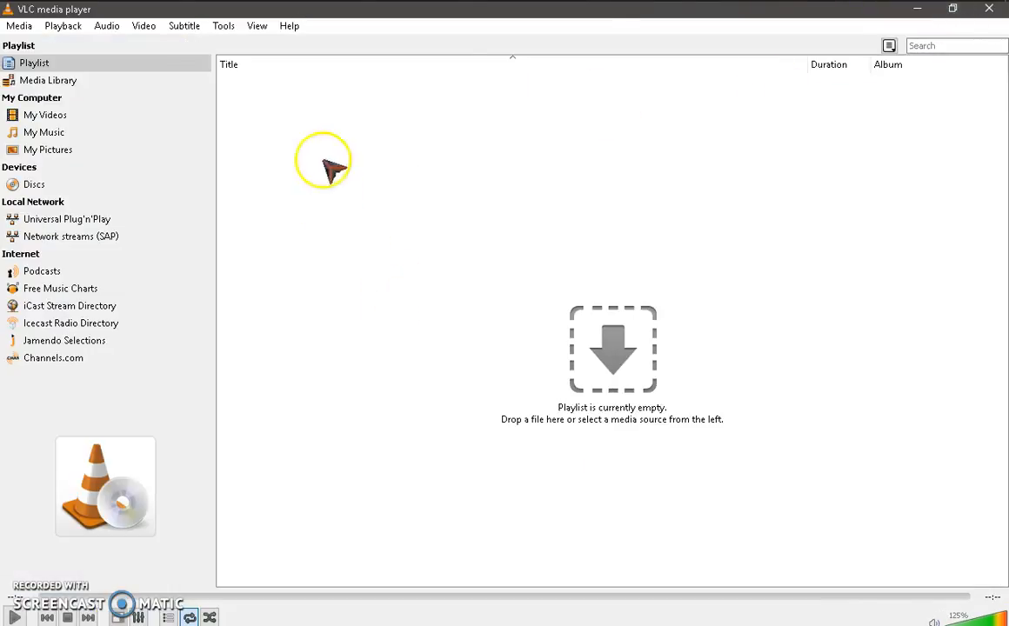
{"action": "mouse_move", "coordinate": [209, 609]}
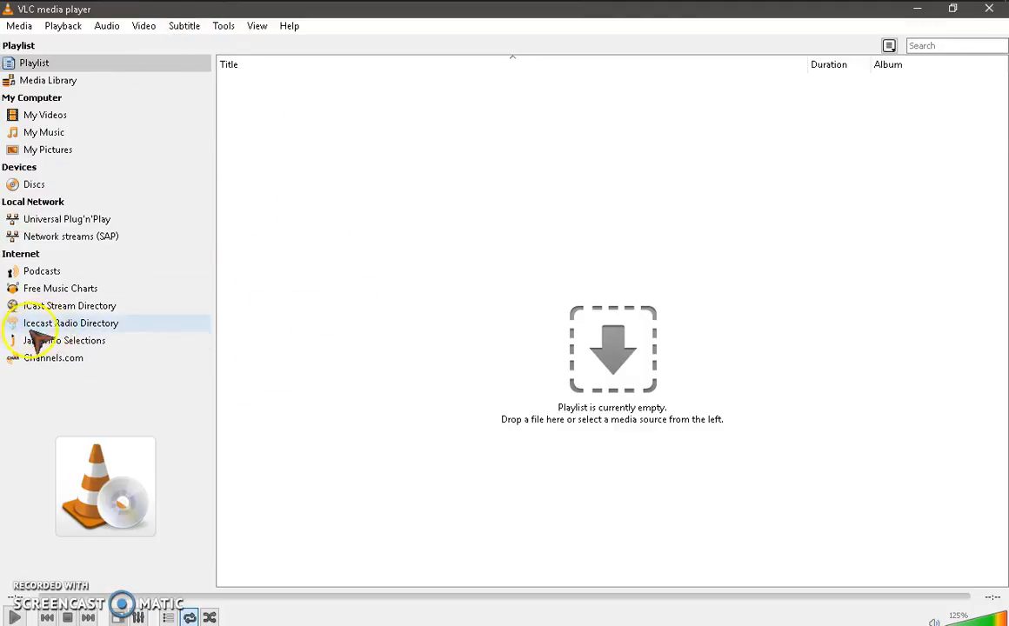
{"action": "mouse_move", "coordinate": [52, 261]}
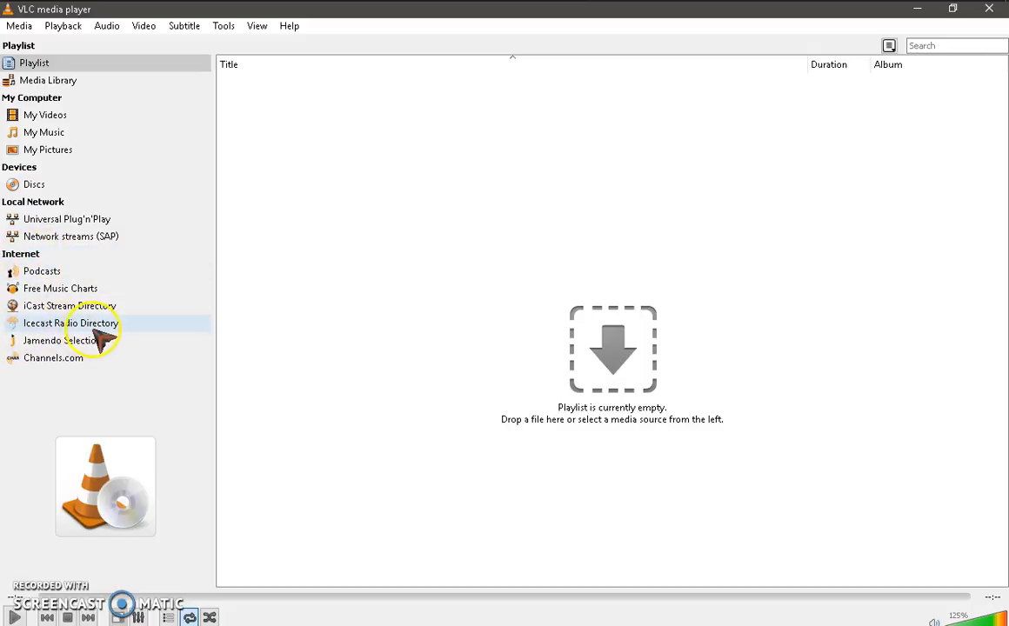
Step: Load the Icecast Radio Directory from the Internet sidebar and browse its hundreds of stations
{"action": "left_click", "coordinate": [70, 322]}
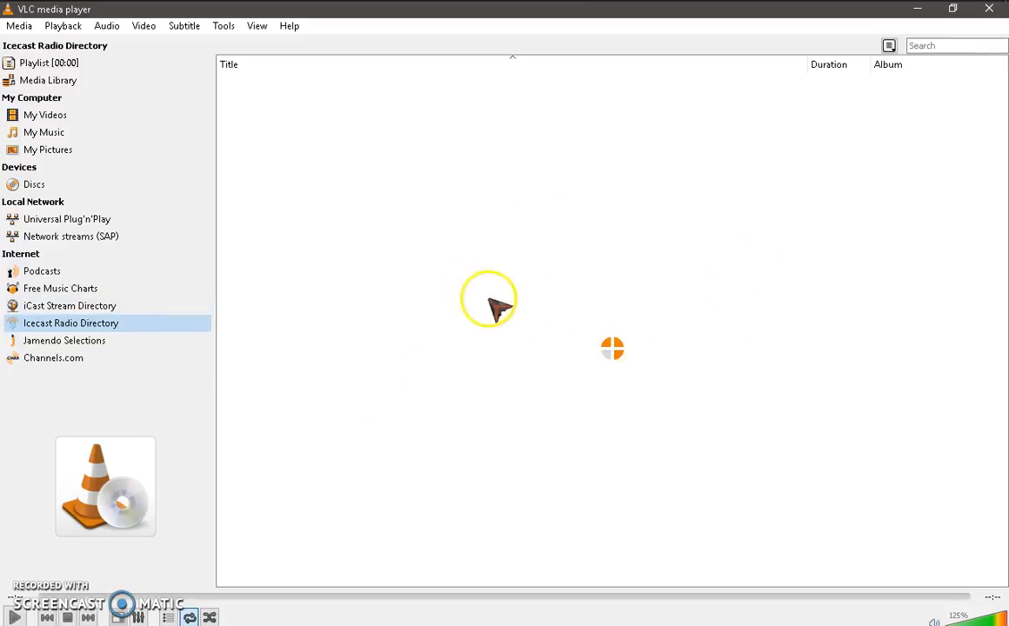
{"action": "mouse_move", "coordinate": [540, 329]}
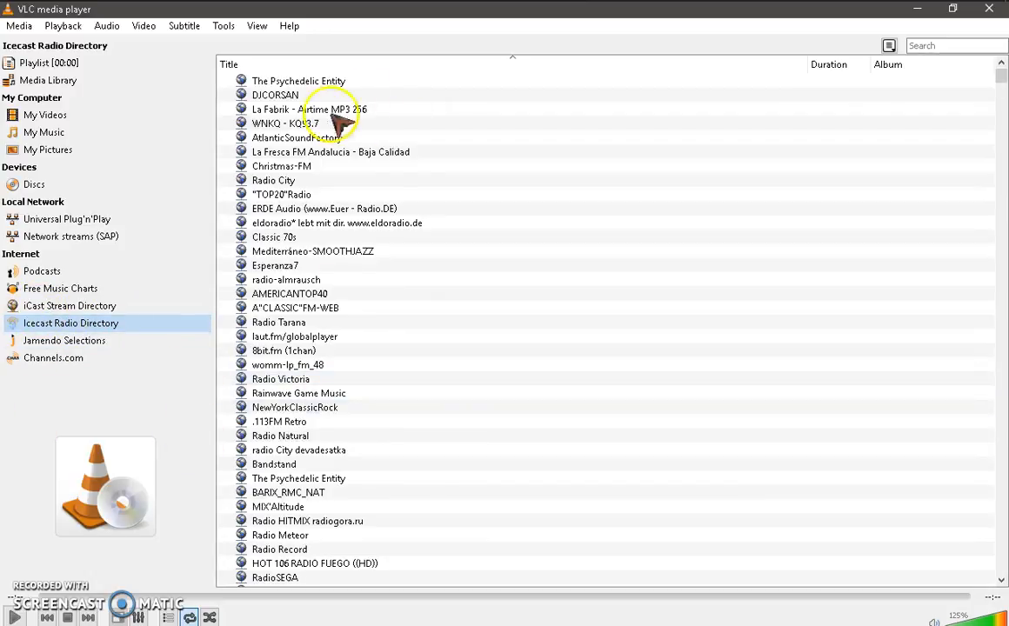
{"action": "left_click", "coordinate": [308, 107]}
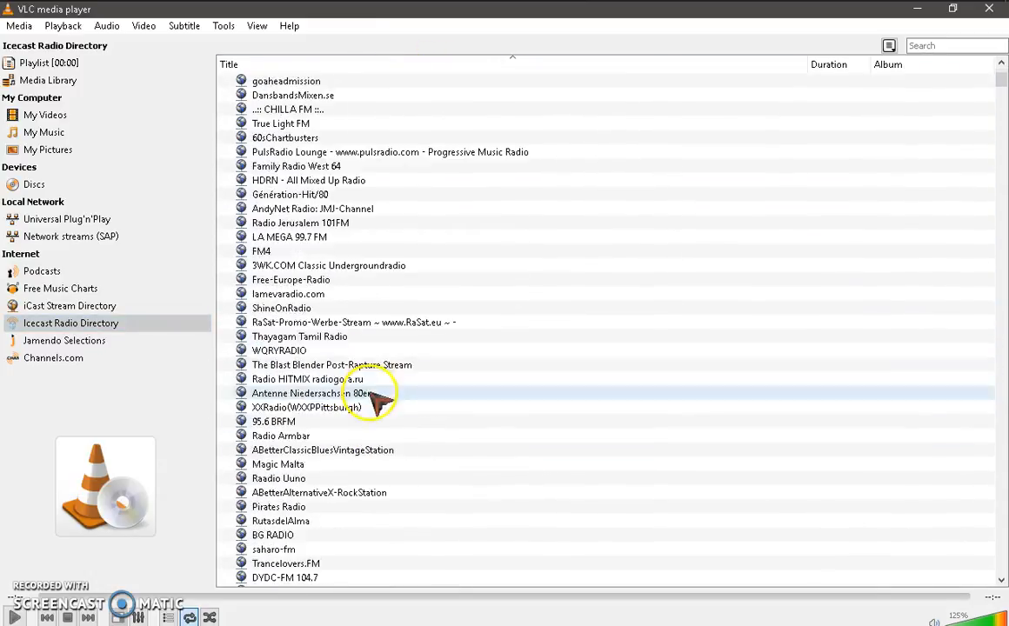
{"action": "scroll", "scroll_direction": "down", "scroll_amount": 3}
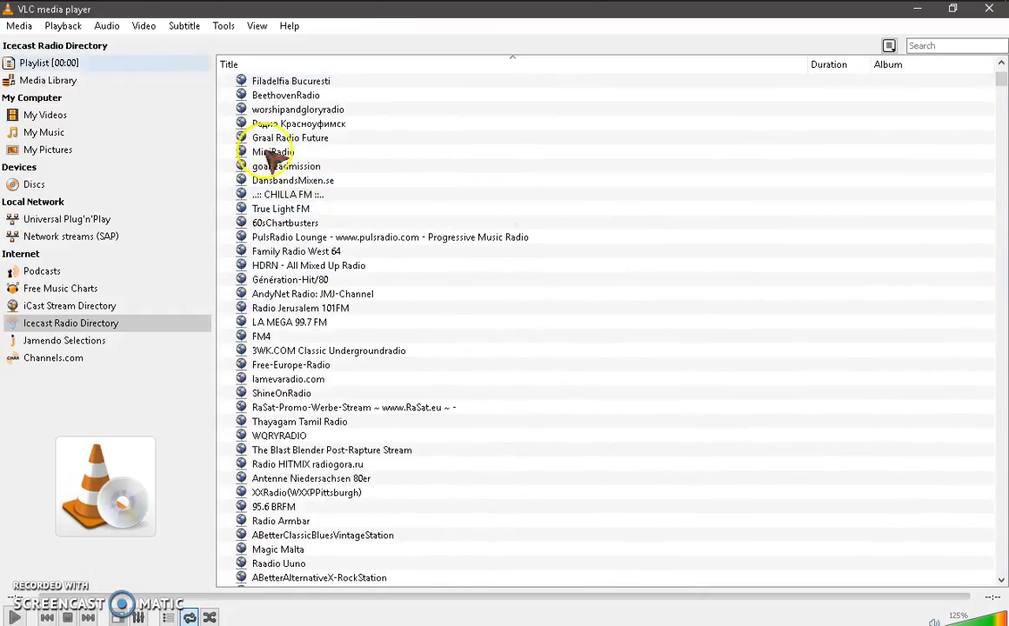
{"action": "left_click", "coordinate": [289, 195]}
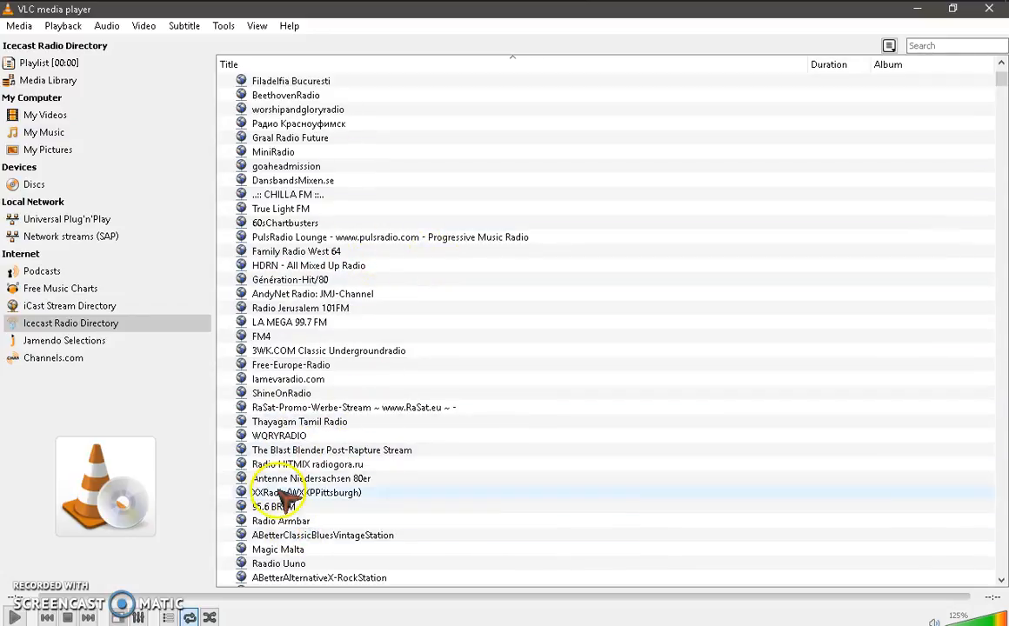
{"action": "left_click", "coordinate": [955, 45]}
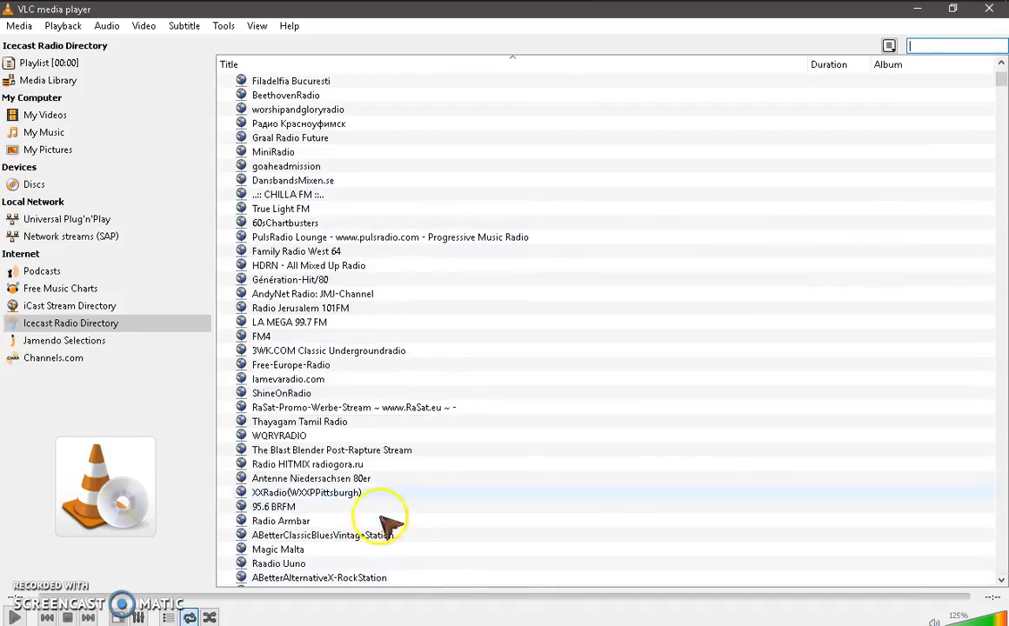
{"action": "left_click", "coordinate": [287, 508]}
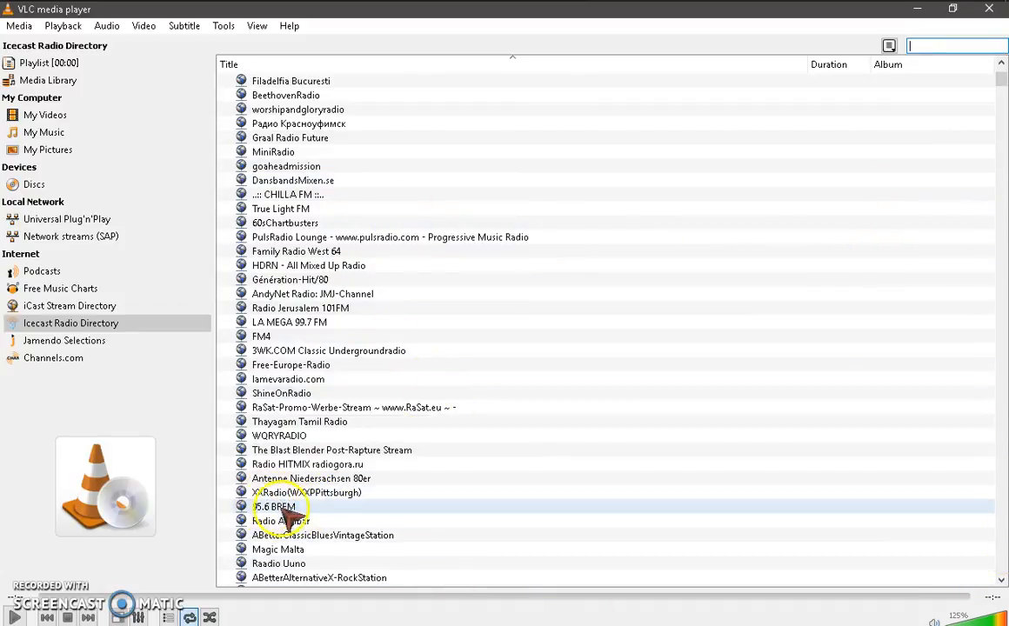
{"action": "mouse_move", "coordinate": [856, 278]}
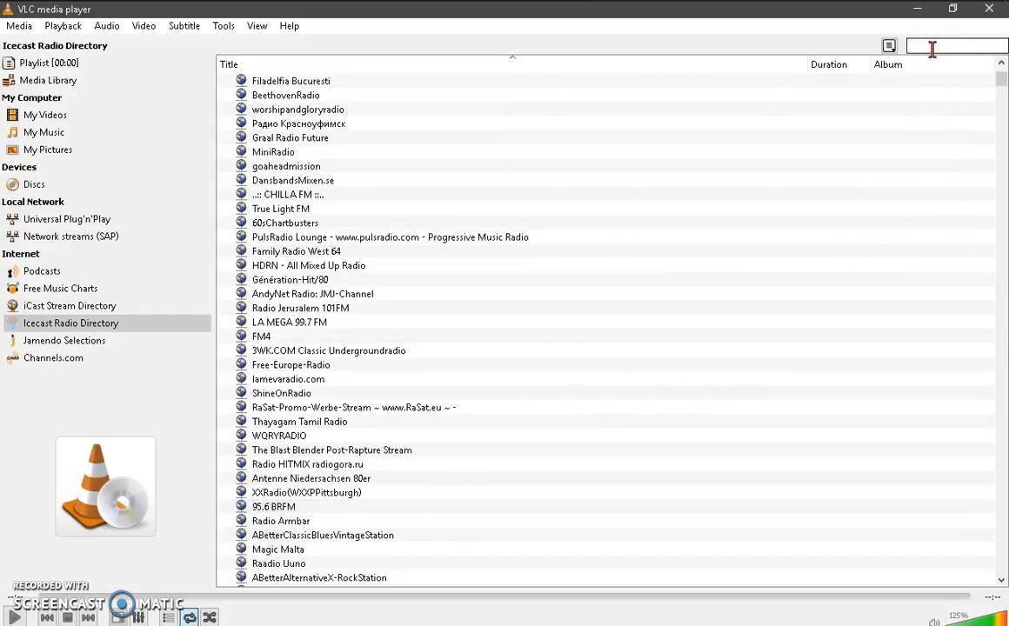
Step: Filter the station list with the search term 'christian' and select ABetterChristianStation
{"action": "left_click", "coordinate": [943, 45]}
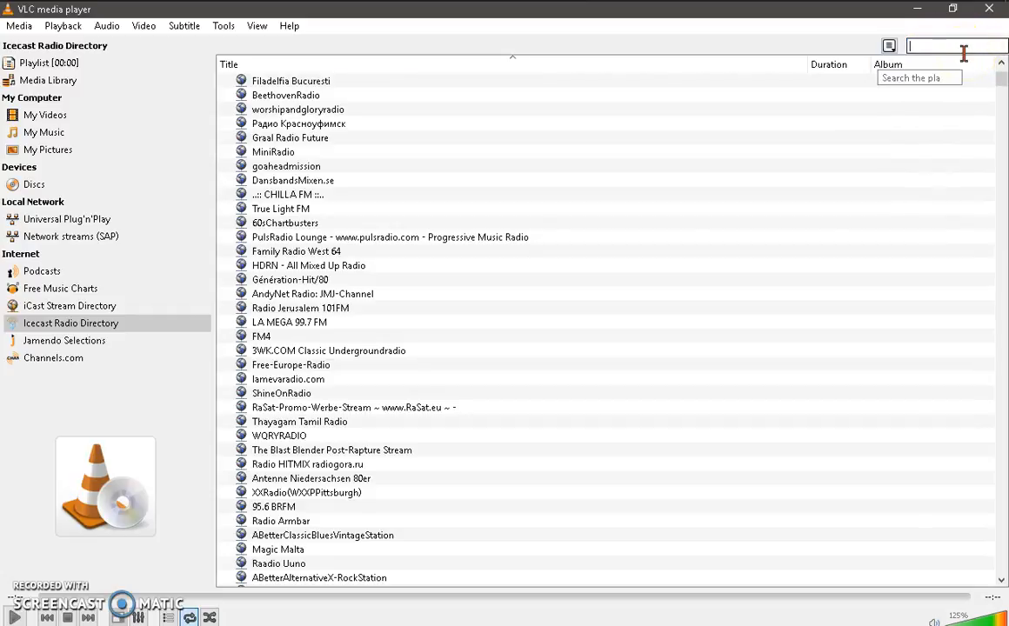
{"action": "type", "text": "christian"}
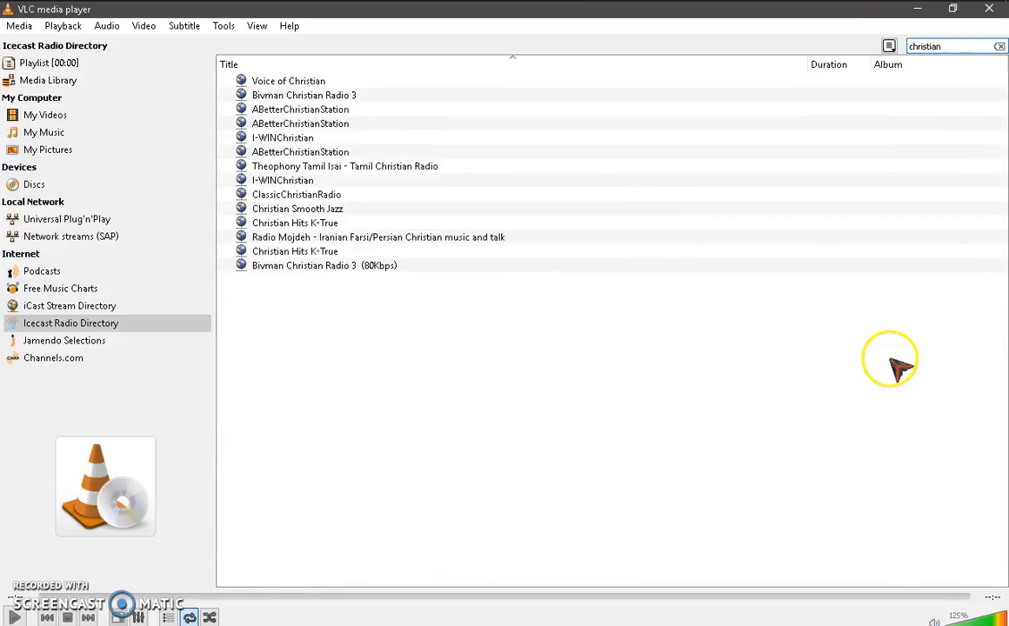
{"action": "left_click", "coordinate": [314, 250]}
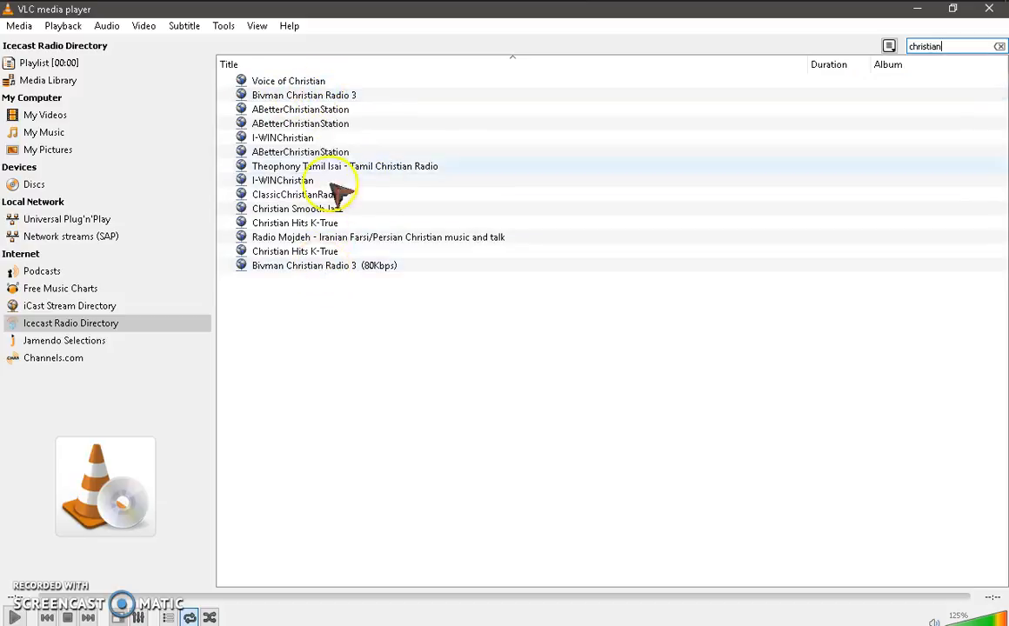
{"action": "left_click", "coordinate": [300, 108]}
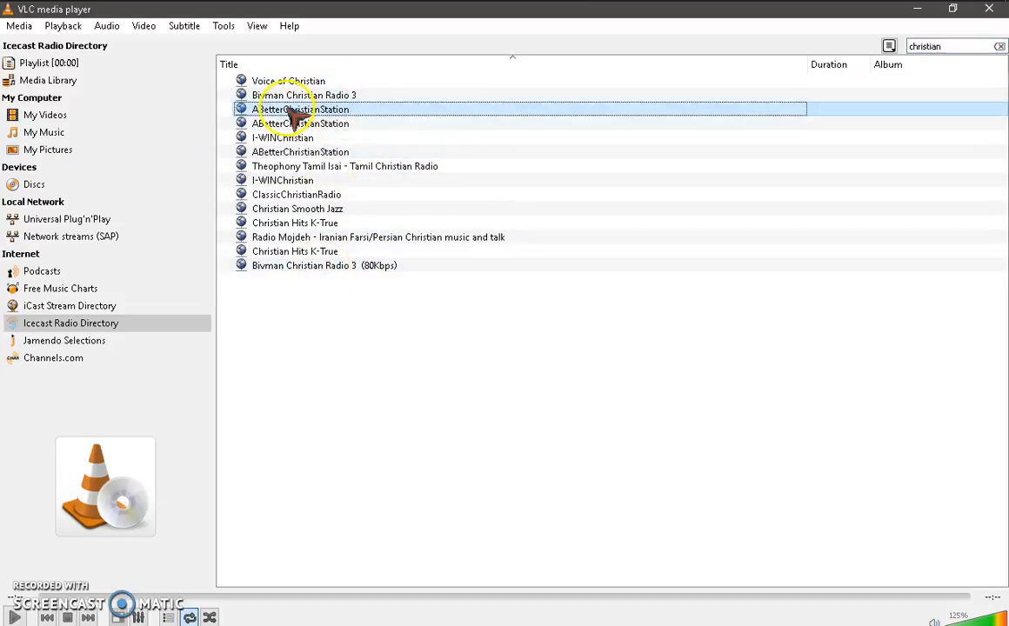
Step: Start streaming ABetterChristianStation, which plays Newsboys' 'I am Free'
{"action": "double_click", "coordinate": [303, 108]}
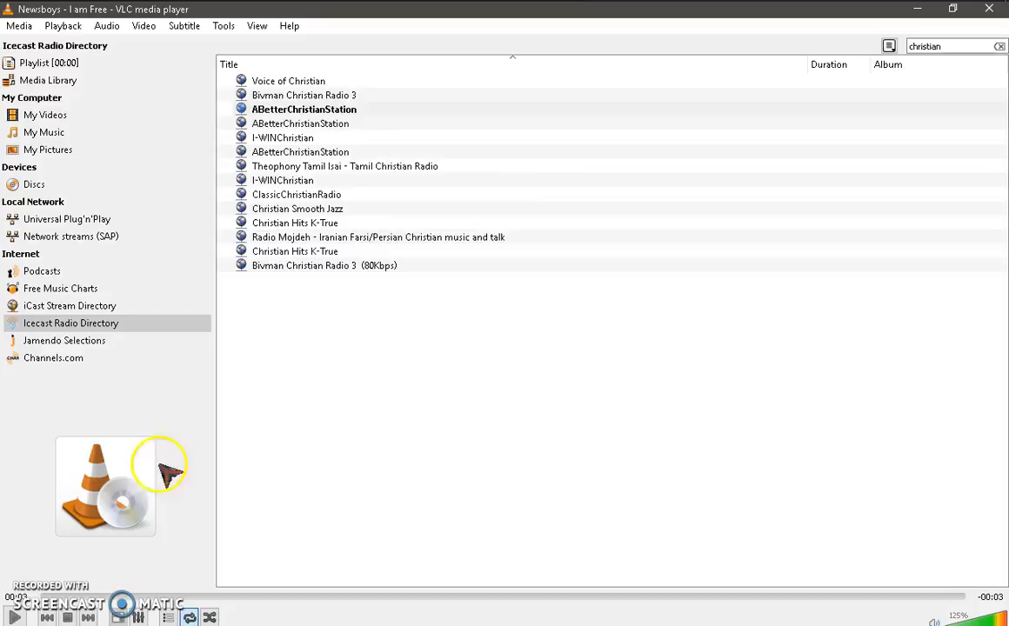
{"action": "mouse_move", "coordinate": [166, 473]}
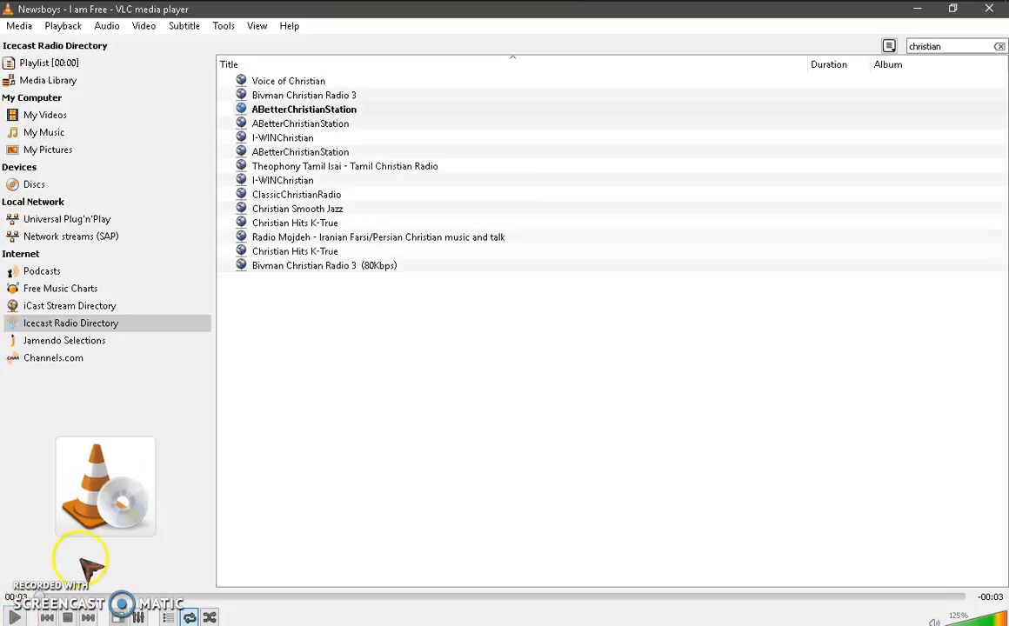
{"action": "mouse_move", "coordinate": [195, 456]}
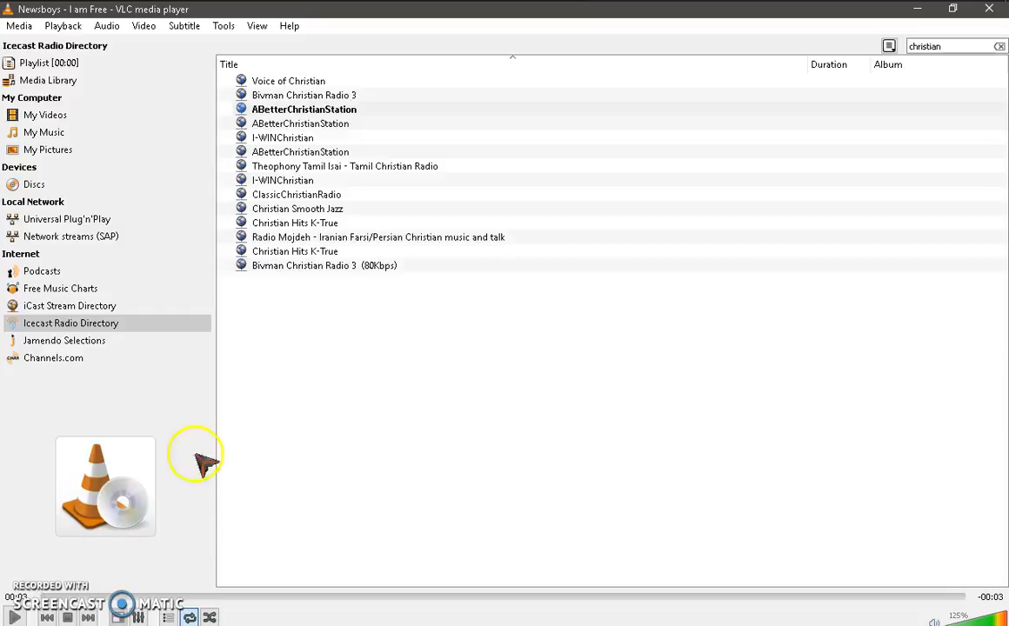
{"action": "mouse_move", "coordinate": [165, 531]}
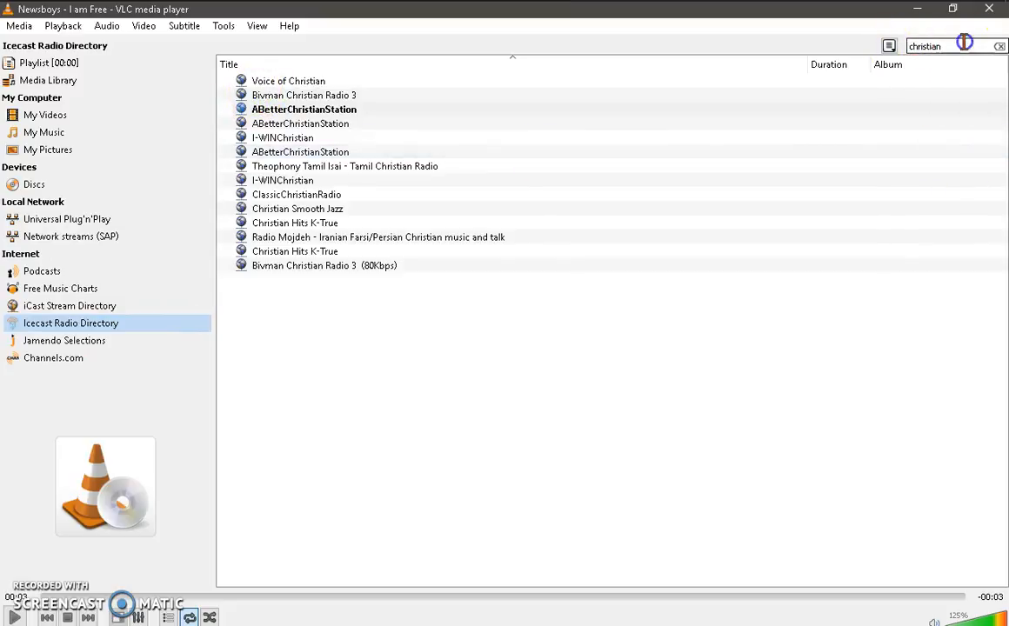
Step: Clear the 'christian' search filter so the full Icecast list returns while the stream plays
{"action": "left_click", "coordinate": [998, 46]}
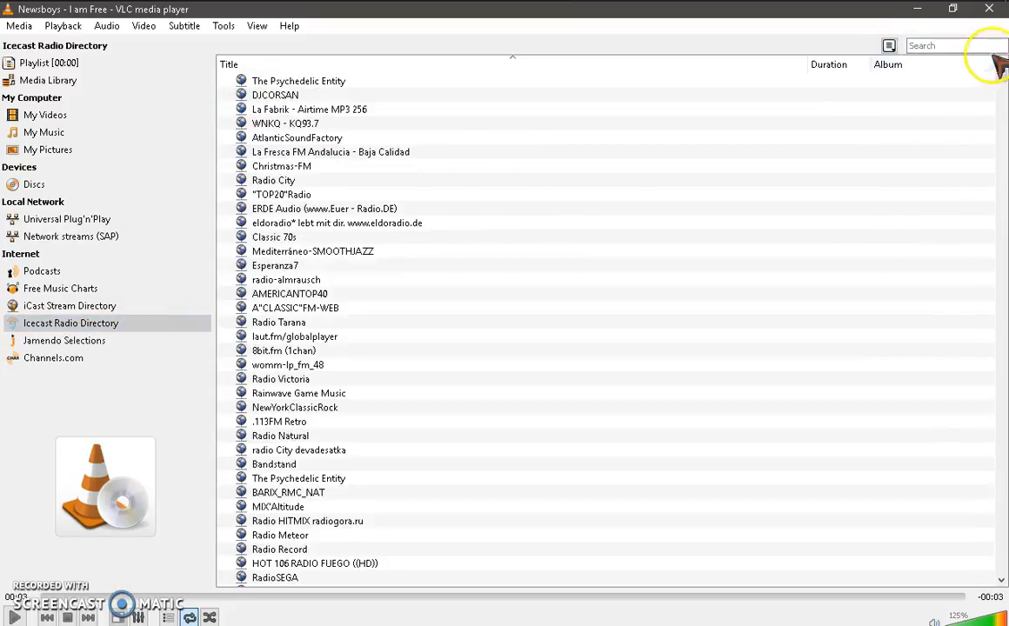
{"action": "scroll", "scroll_direction": "down", "scroll_amount": 3}
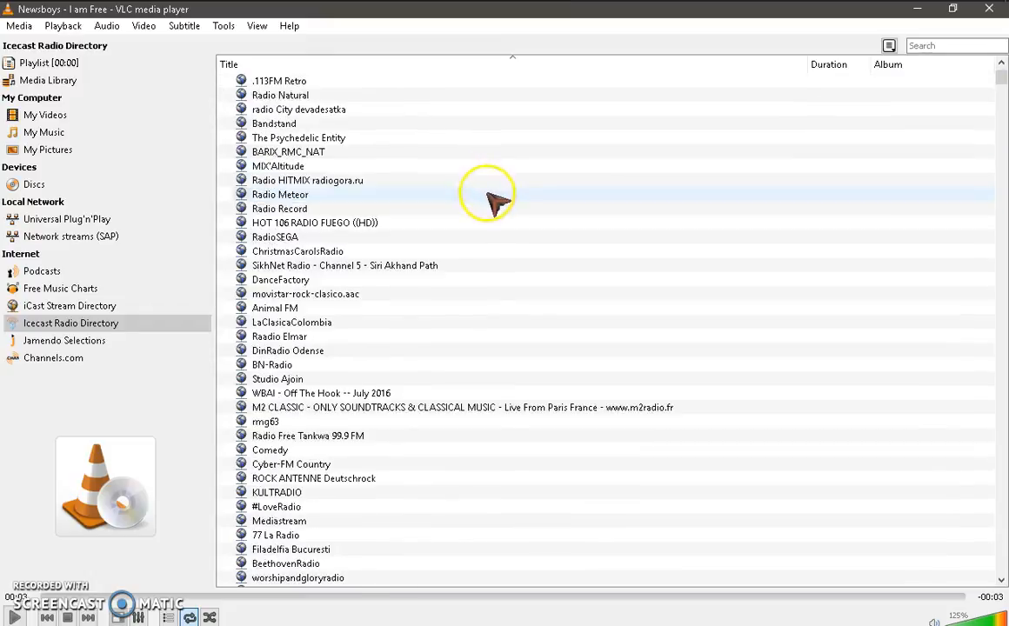
{"action": "scroll", "scroll_direction": "down", "scroll_amount": 3}
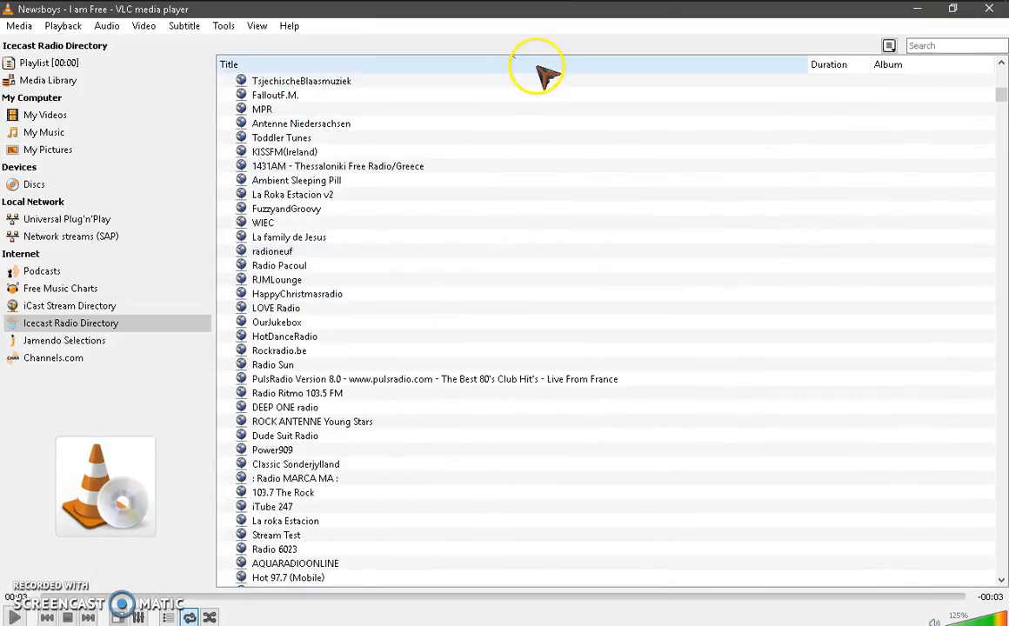
Step: Sort the full Icecast station list alphabetically by the Title column
{"action": "left_click", "coordinate": [230, 65]}
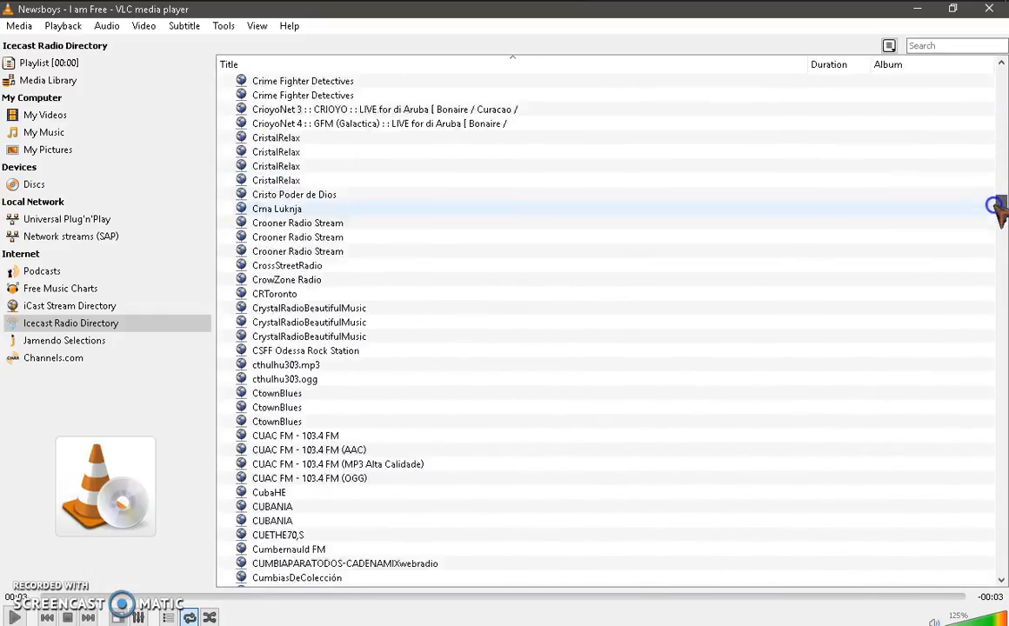
{"action": "scroll", "scroll_direction": "down", "scroll_amount": 3}
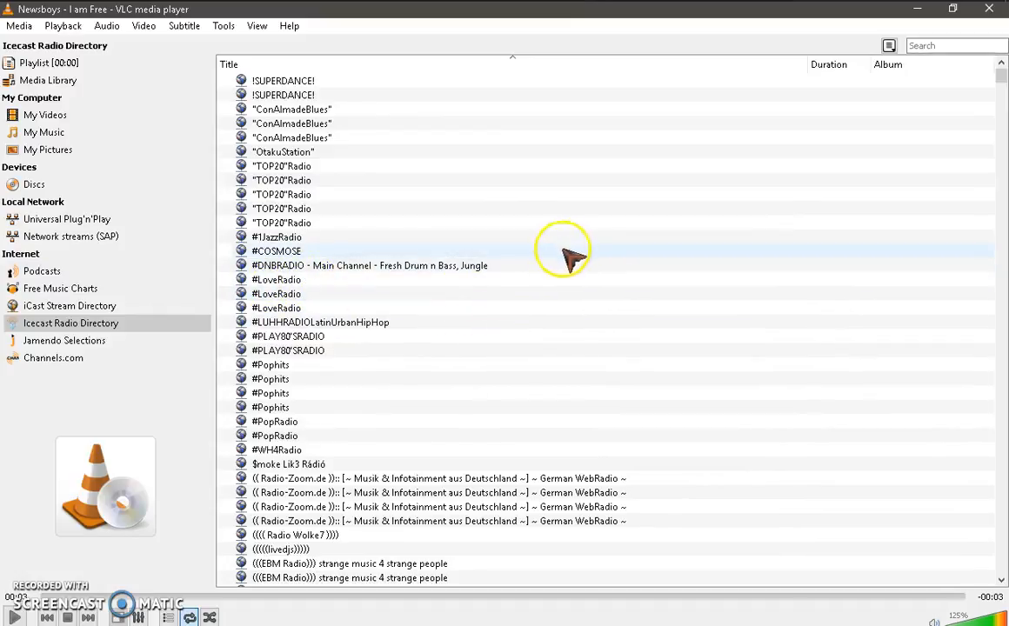
{"action": "mouse_move", "coordinate": [348, 235]}
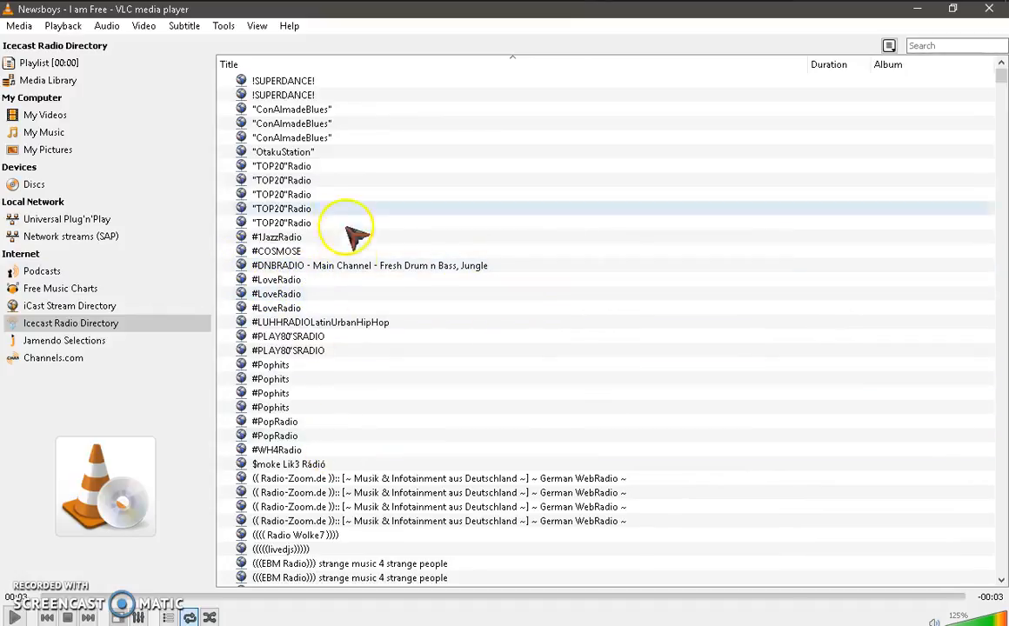